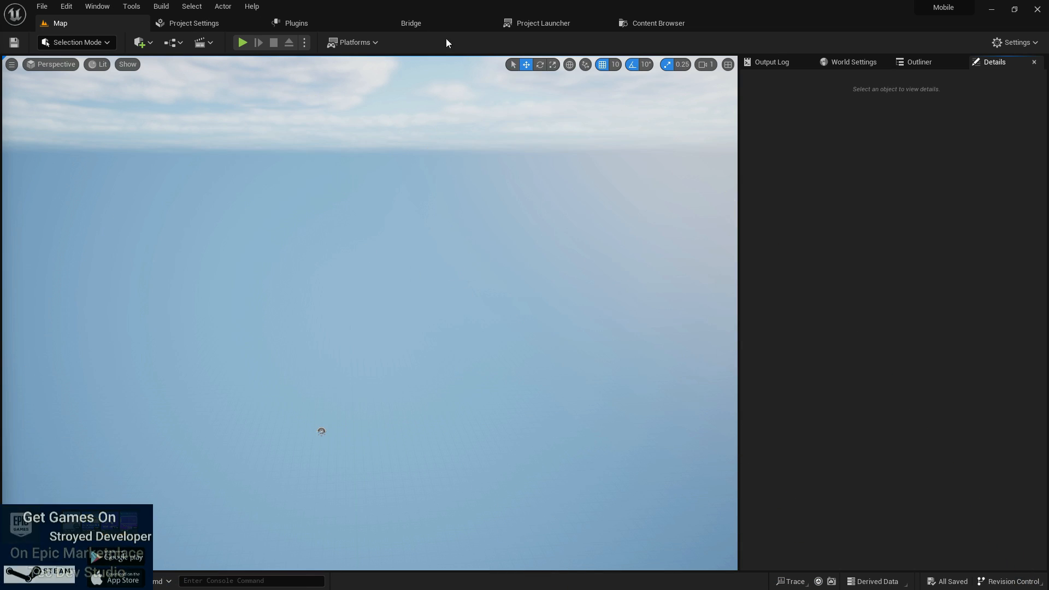
- Create a default 8×8-component landscape at 505 × 505 resolution from Landscape mode
{"action": "left_click", "coordinate": [75, 43]}
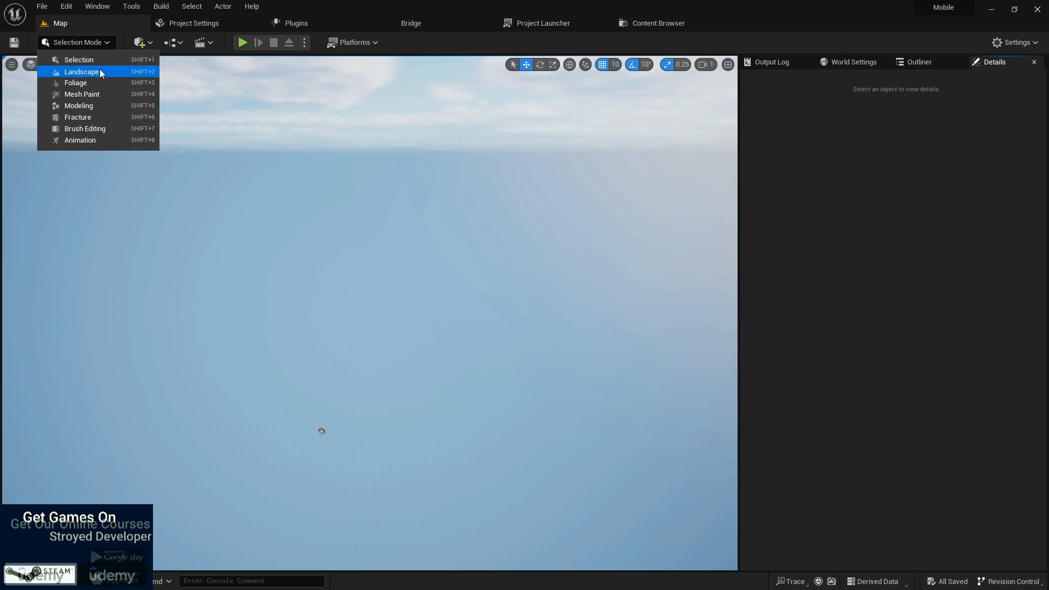
{"action": "left_click", "coordinate": [81, 72]}
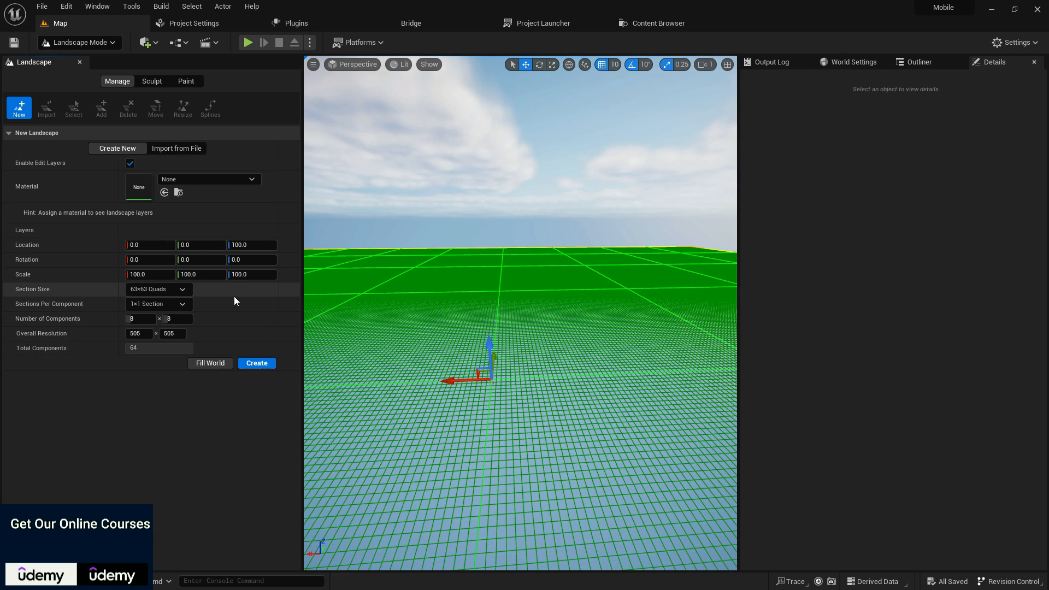
{"action": "left_click", "coordinate": [256, 363]}
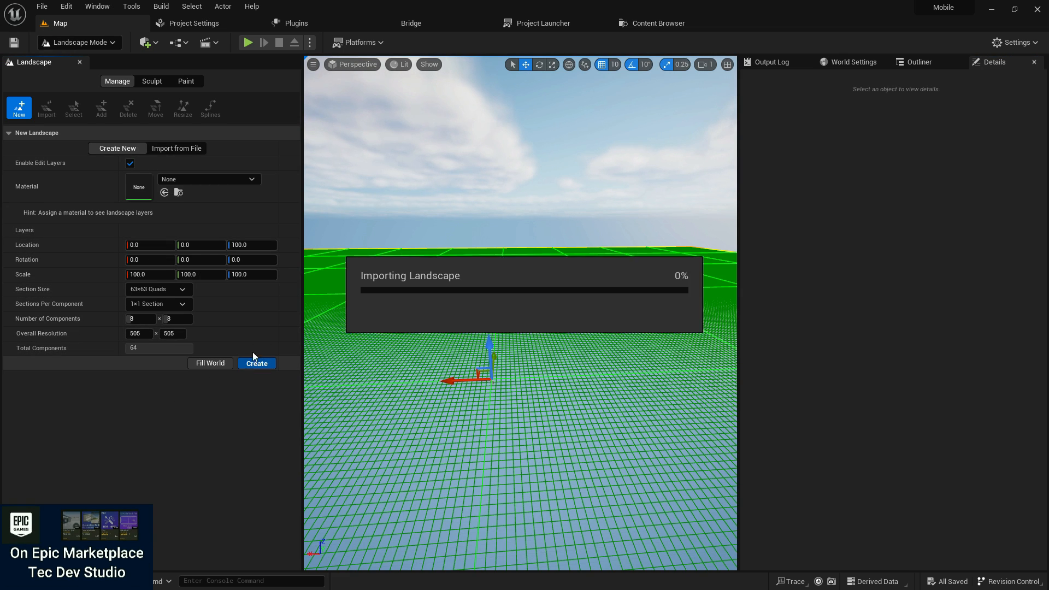
{"action": "left_click", "coordinate": [256, 363]}
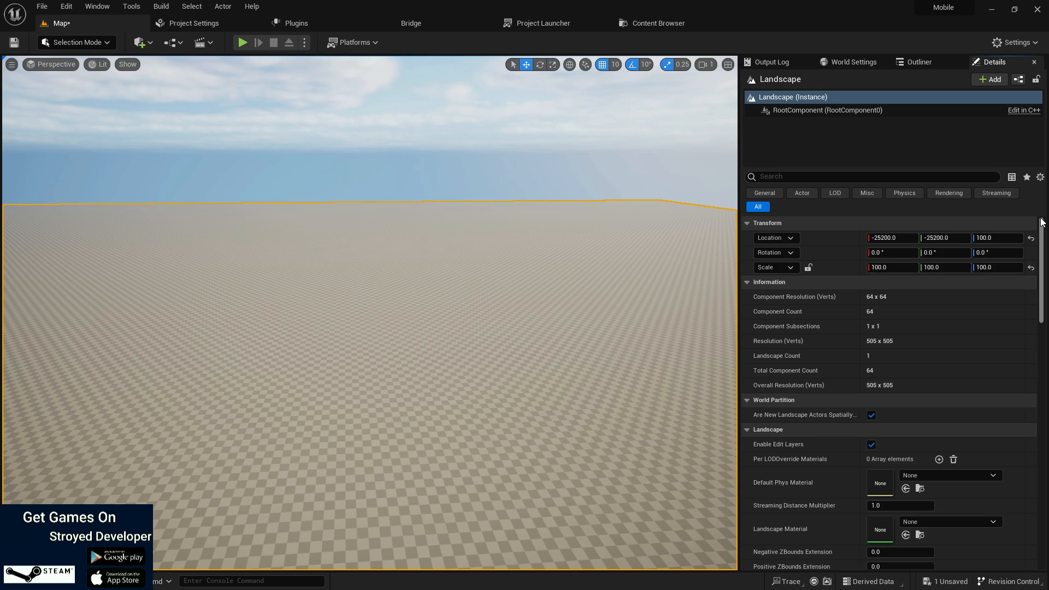
{"action": "scroll", "scroll_direction": "down", "scroll_amount": 3}
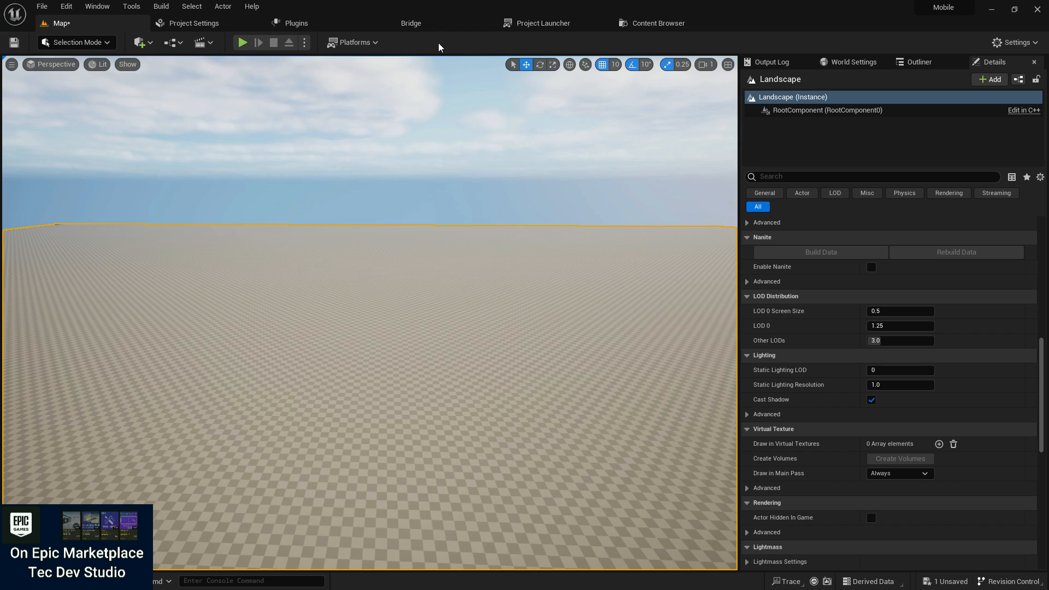
- Enable the TDSHero plugin and restart the editor to apply it
{"action": "left_click", "coordinate": [296, 23]}
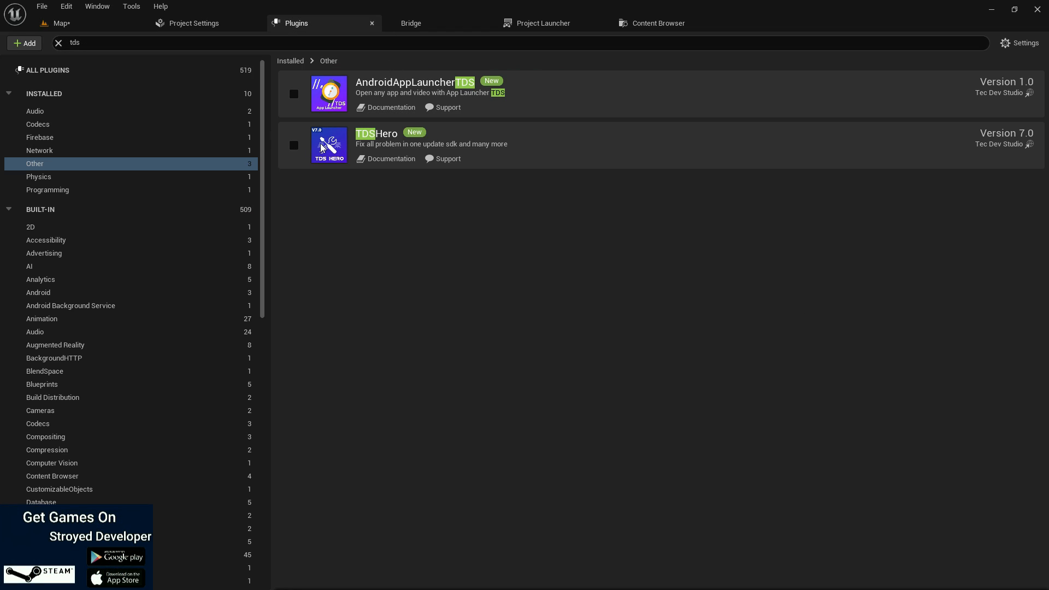
{"action": "left_click", "coordinate": [292, 146]}
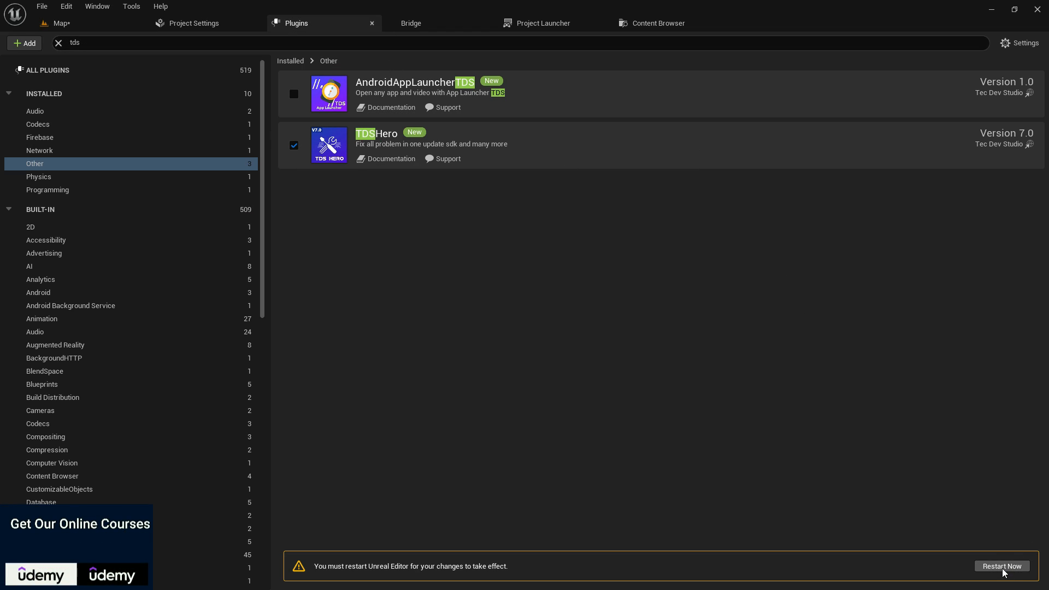
{"action": "left_click", "coordinate": [1002, 566]}
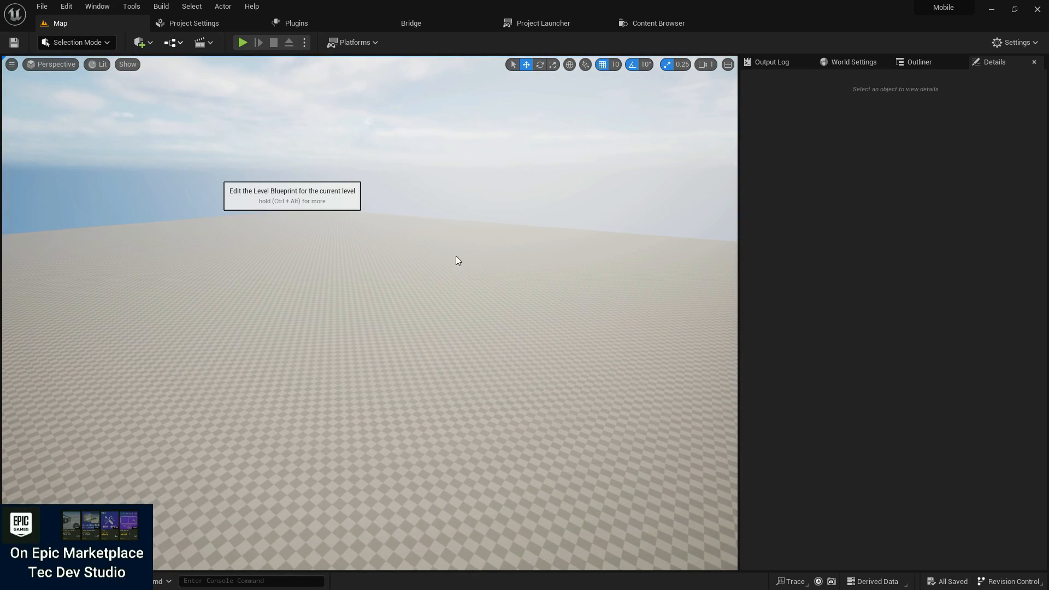
- Wire TDS Game Performance Show from Event BeginPlay in the Level Blueprint and compile it
{"action": "left_click", "coordinate": [293, 195]}
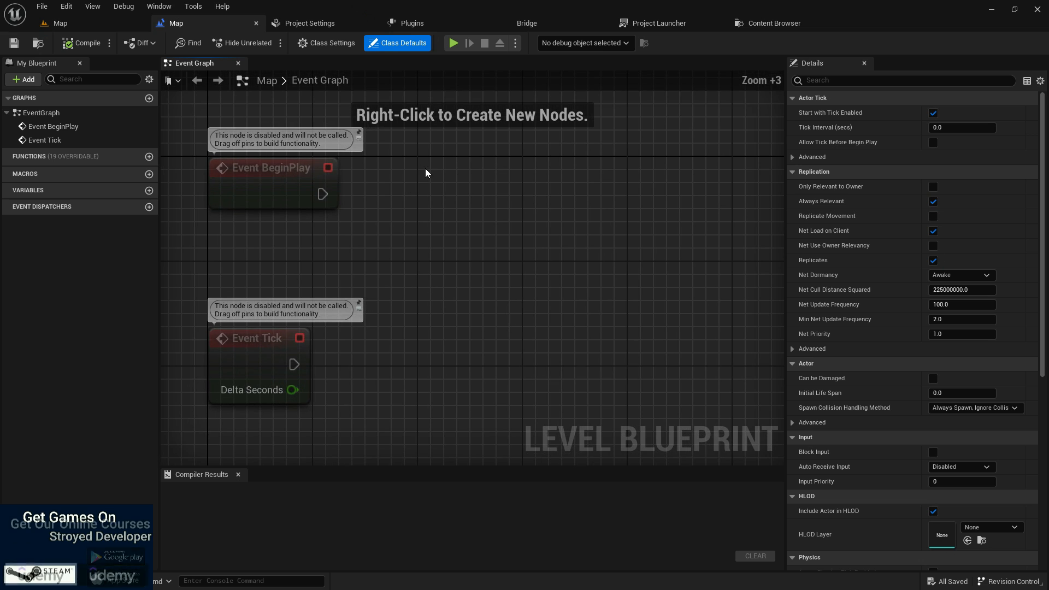
{"action": "type", "text": "tds"}
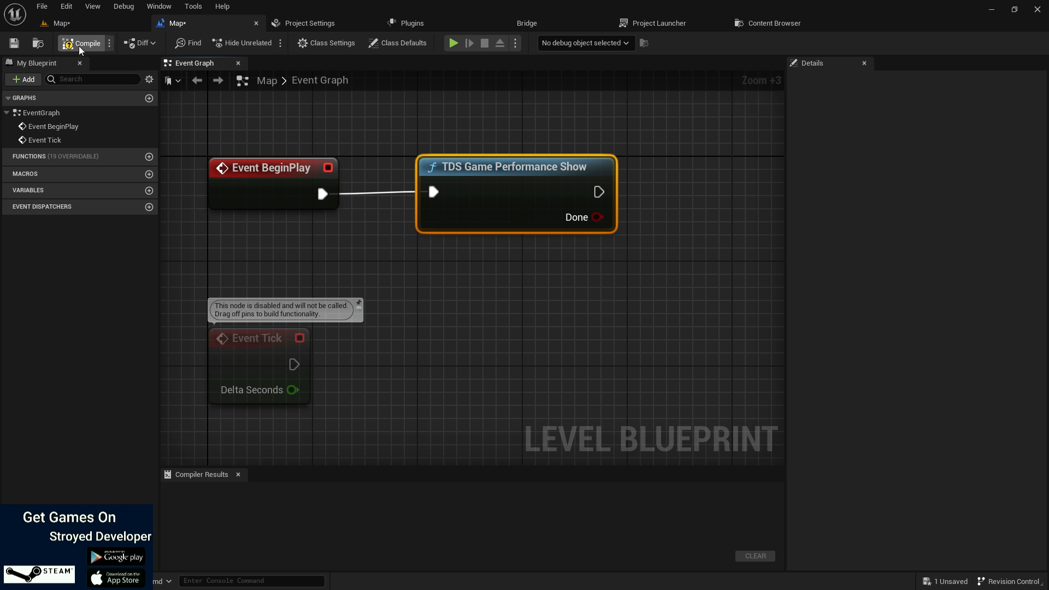
{"action": "left_click", "coordinate": [176, 23]}
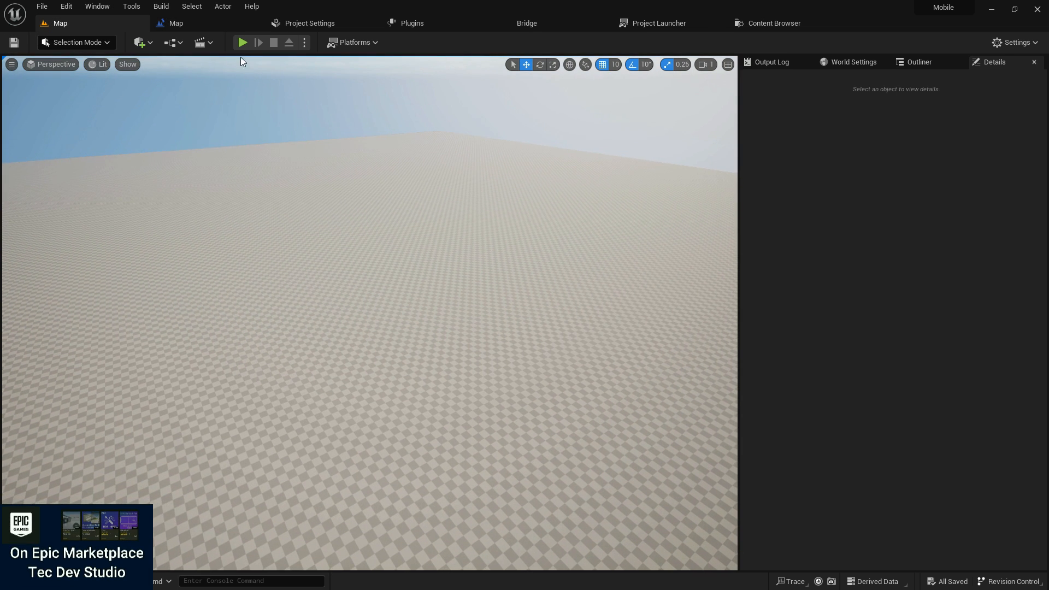
- Run a play-in-editor session showing the performance stats overlay, then stop it
{"action": "left_click", "coordinate": [242, 43]}
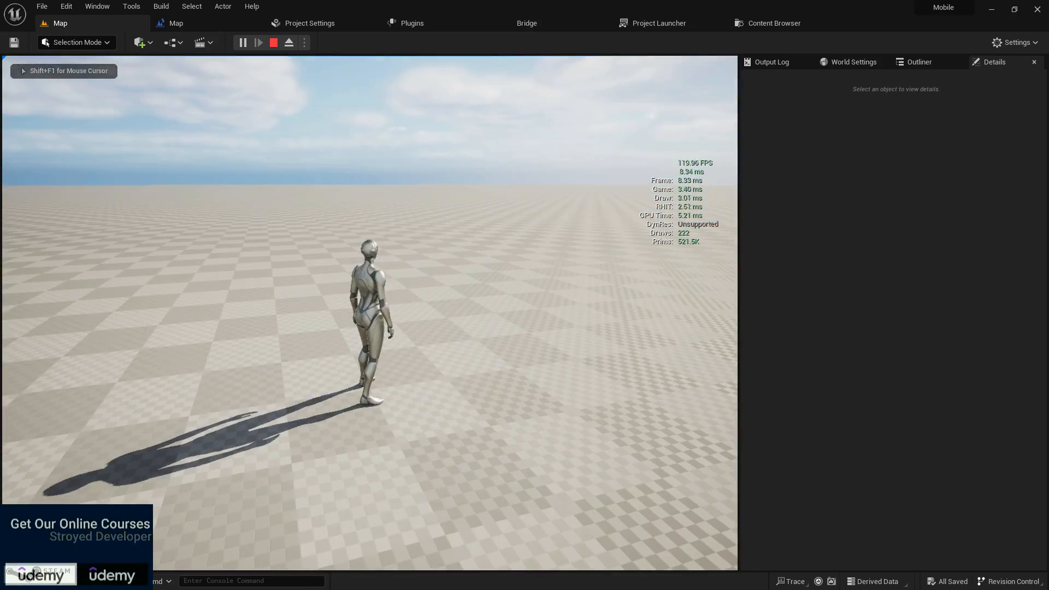
{"action": "left_click", "coordinate": [273, 42]}
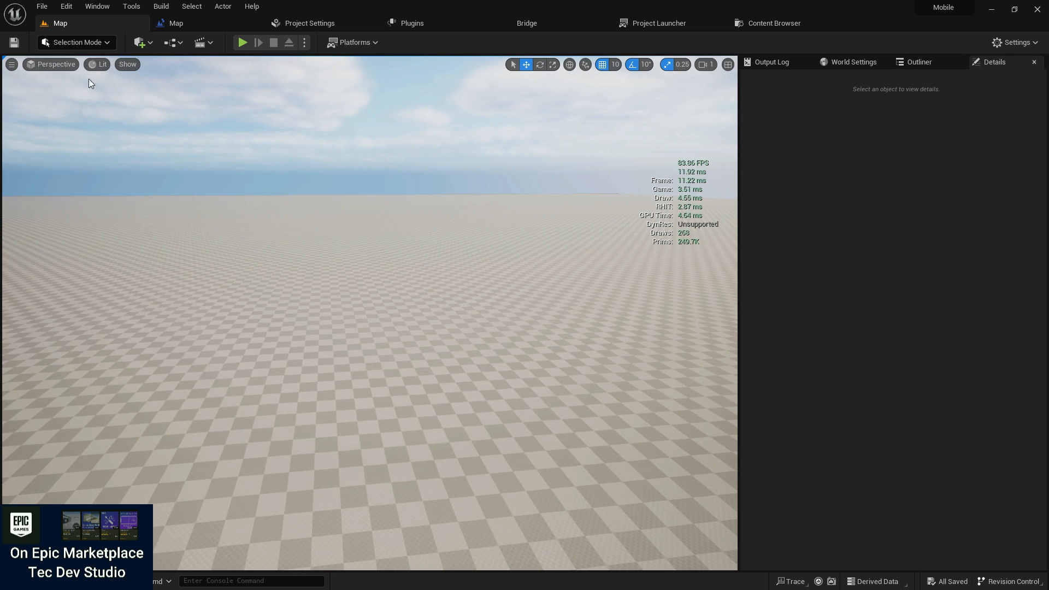
- Switch the viewport to the Shader Complexity & Quads optimization view mode
{"action": "left_click", "coordinate": [98, 64]}
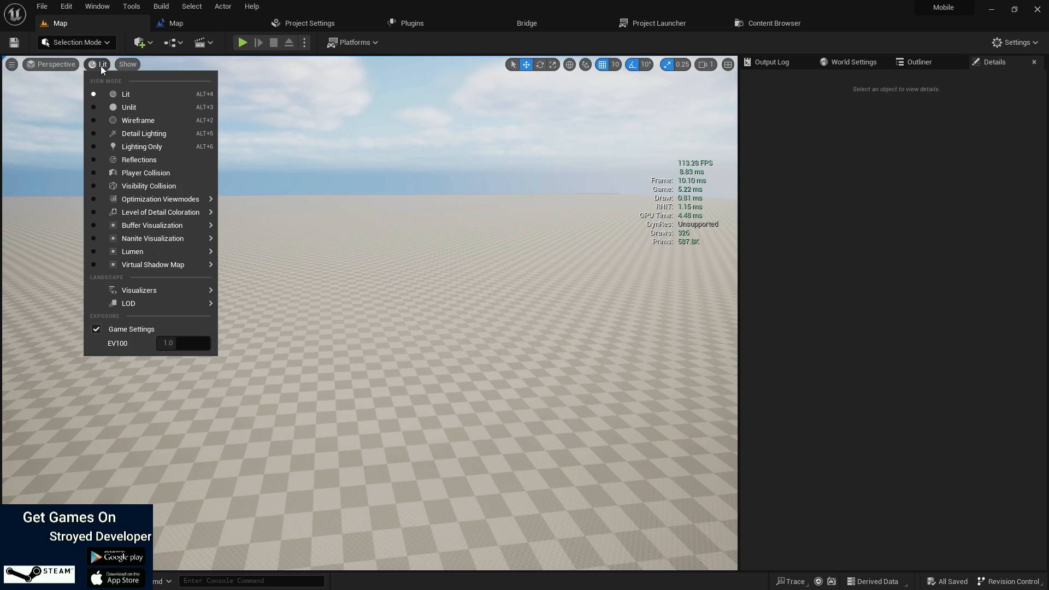
{"action": "mouse_move", "coordinate": [159, 199]}
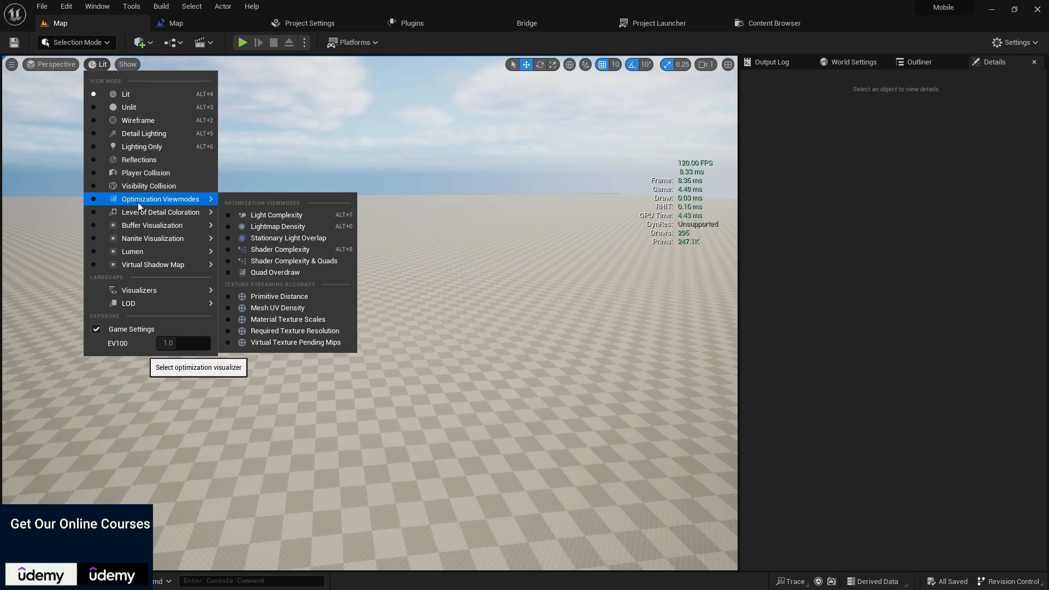
{"action": "mouse_move", "coordinate": [292, 260]}
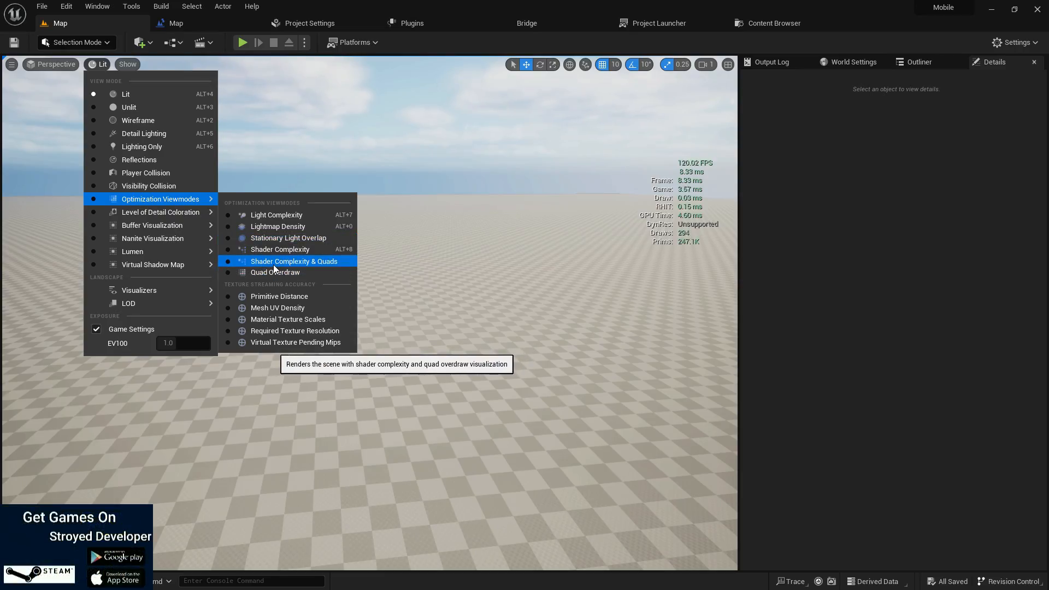
{"action": "left_click", "coordinate": [292, 261]}
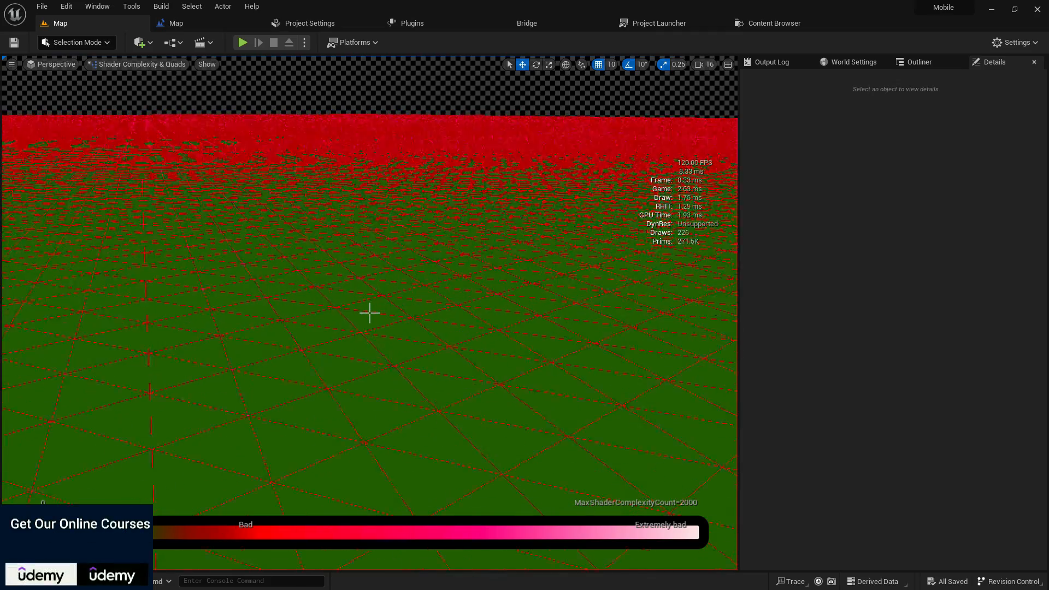
- Place the Engine Characters mannequin onto the landscape from the Content Browser
{"action": "left_click", "coordinate": [767, 23]}
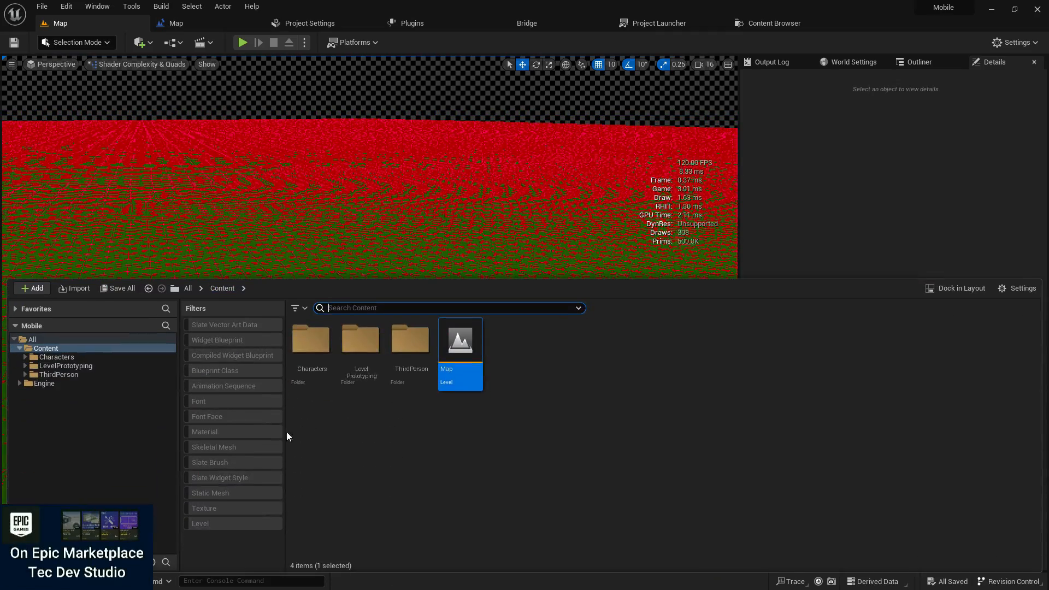
{"action": "left_click", "coordinate": [44, 382]}
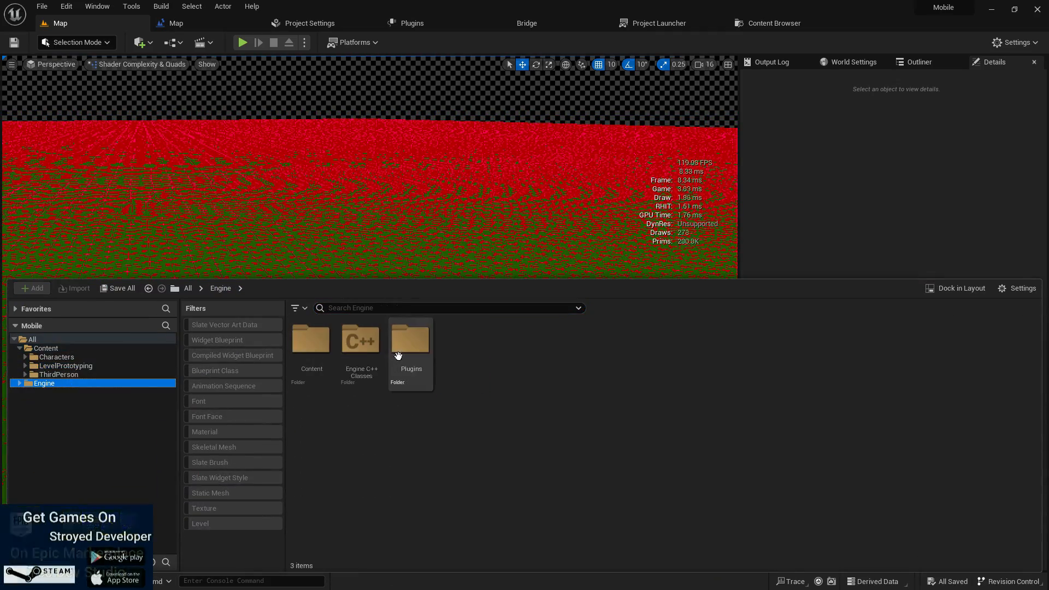
{"action": "left_click", "coordinate": [59, 375]}
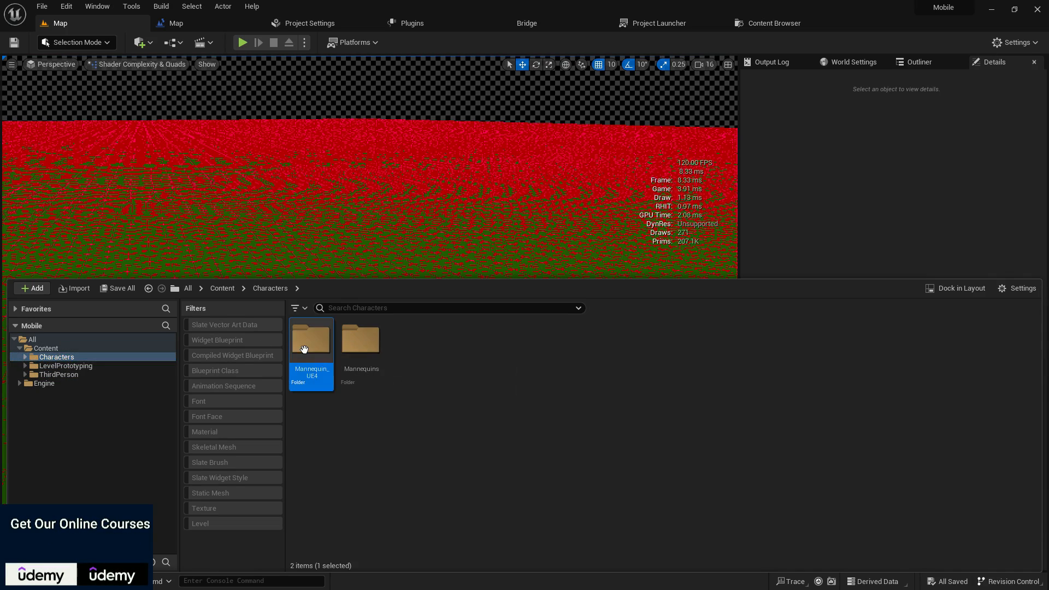
{"action": "double_click", "coordinate": [310, 339]}
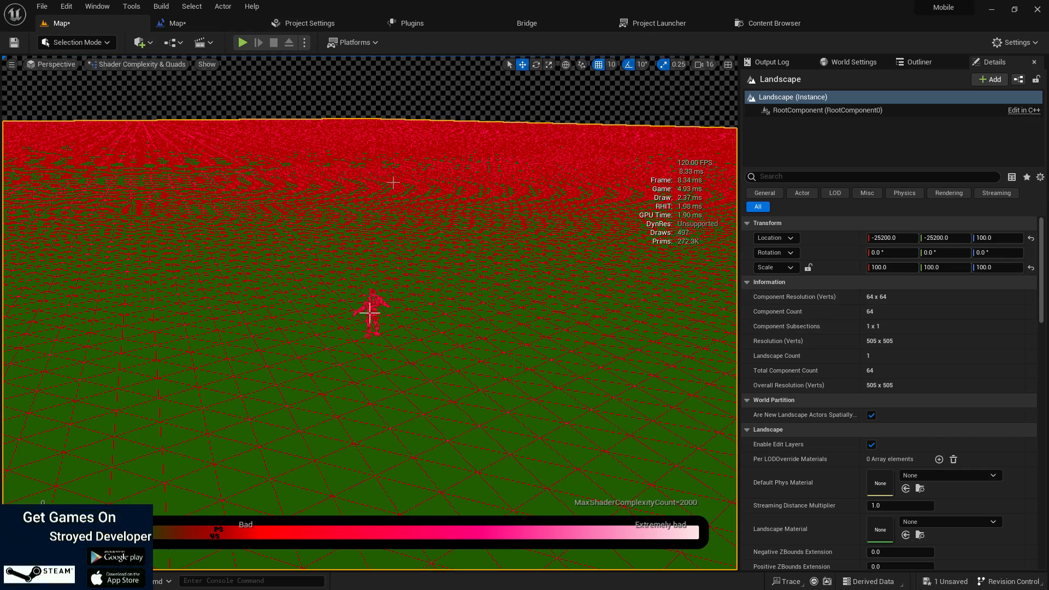
- Set LOD 0 Screen Size to 10.0, try Other LODs values 1.432, 1.72, 1.648, 8.776, then settle on 1.0
{"action": "scroll", "scroll_direction": "down", "scroll_amount": 3}
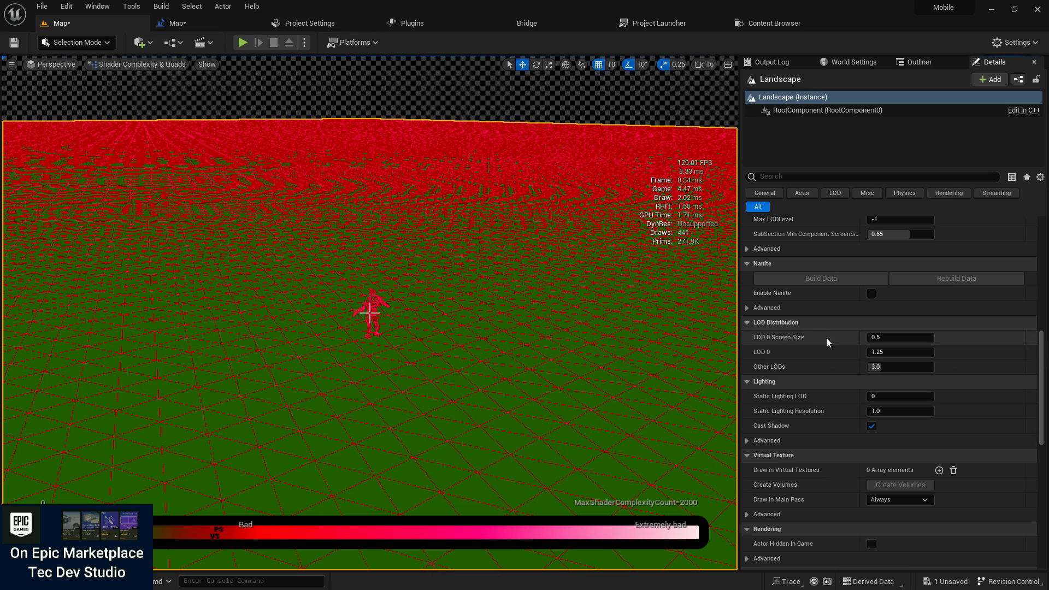
{"action": "left_click", "coordinate": [899, 367]}
{"action": "type", "text": "10"}
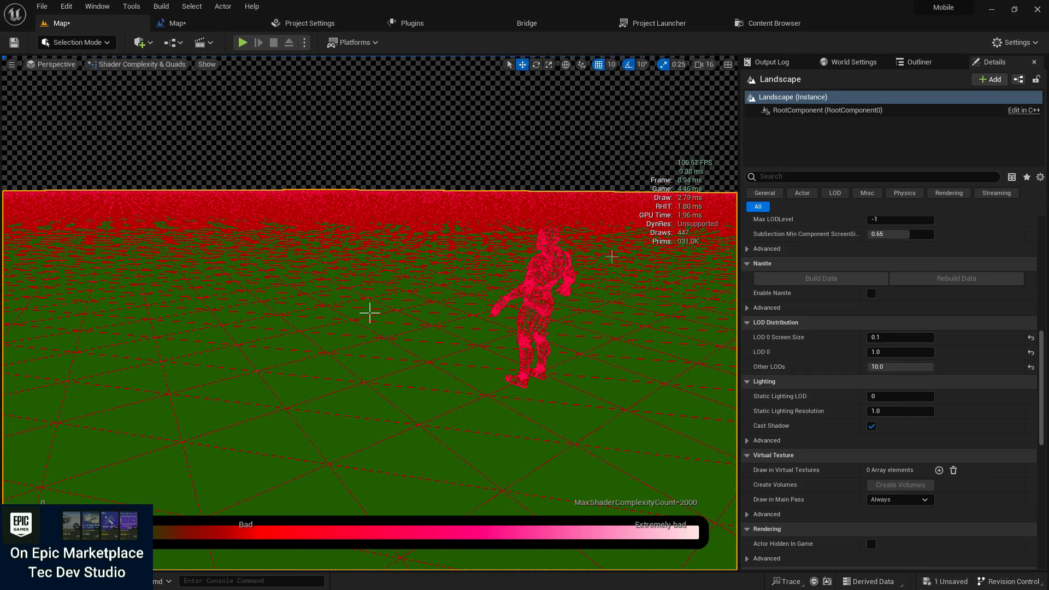
{"action": "left_click", "coordinate": [899, 338]}
{"action": "type", "text": "10"}
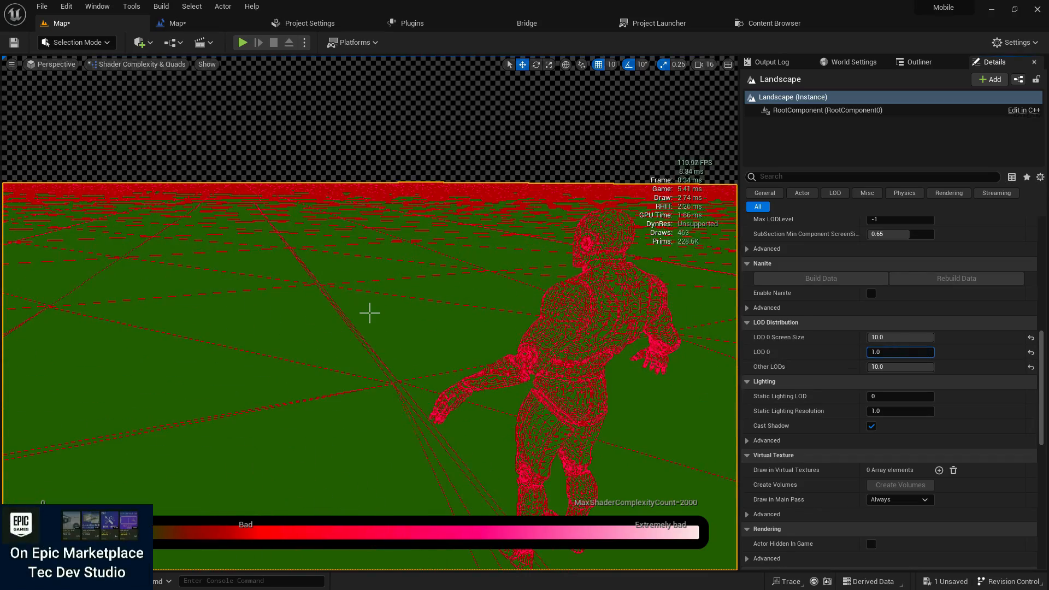
{"action": "type", "text": "1.432"}
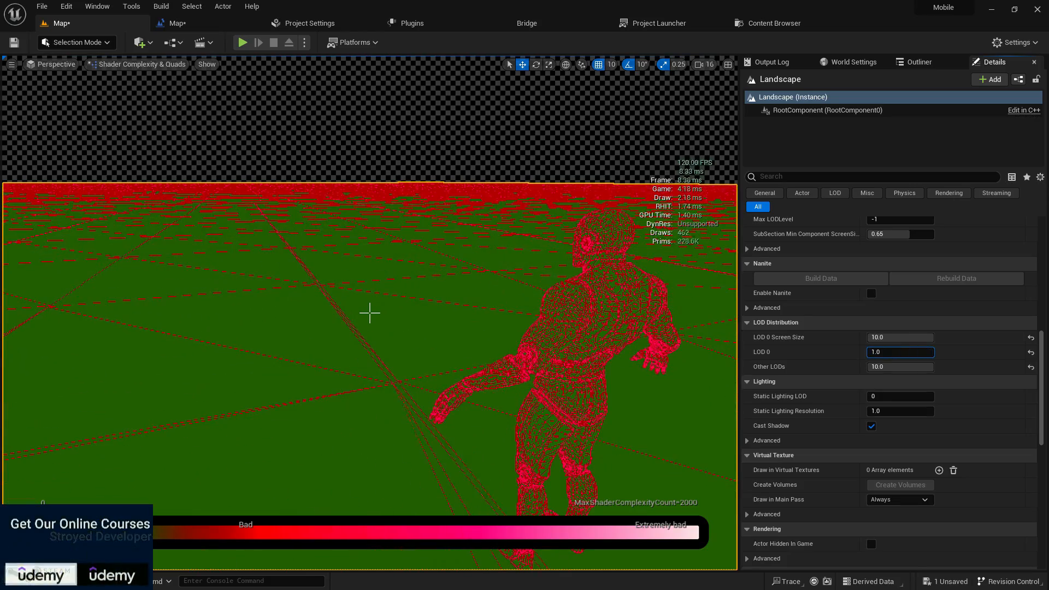
{"action": "type", "text": "1.72"}
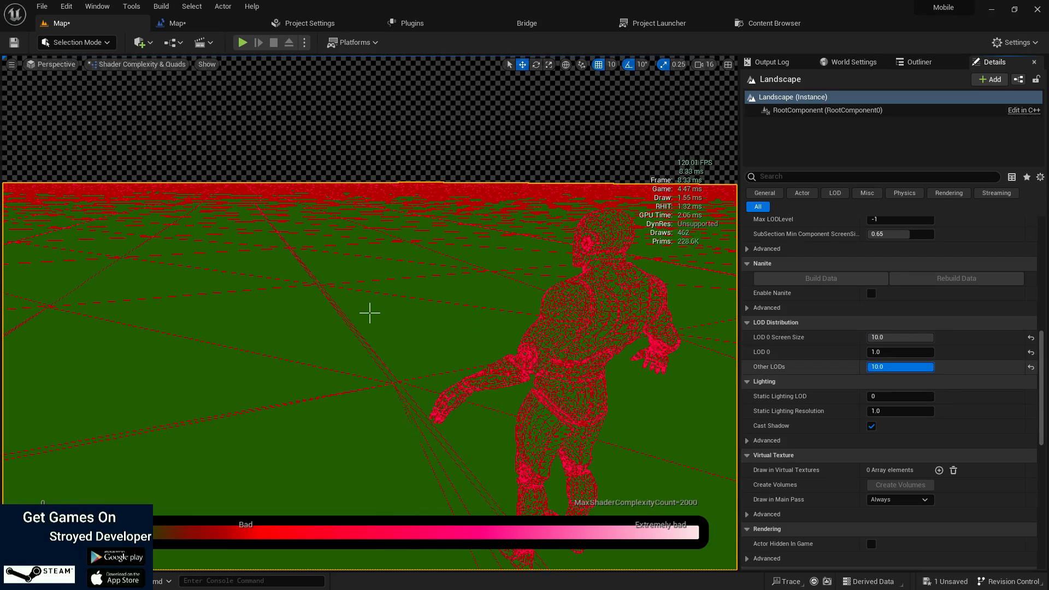
{"action": "type", "text": "1.648"}
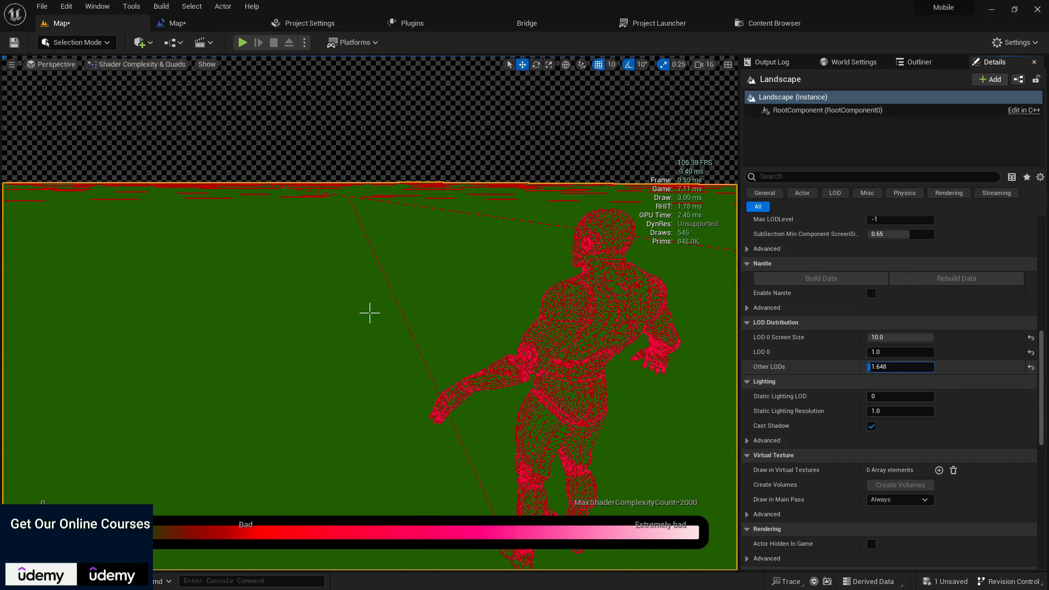
{"action": "type", "text": "8.776"}
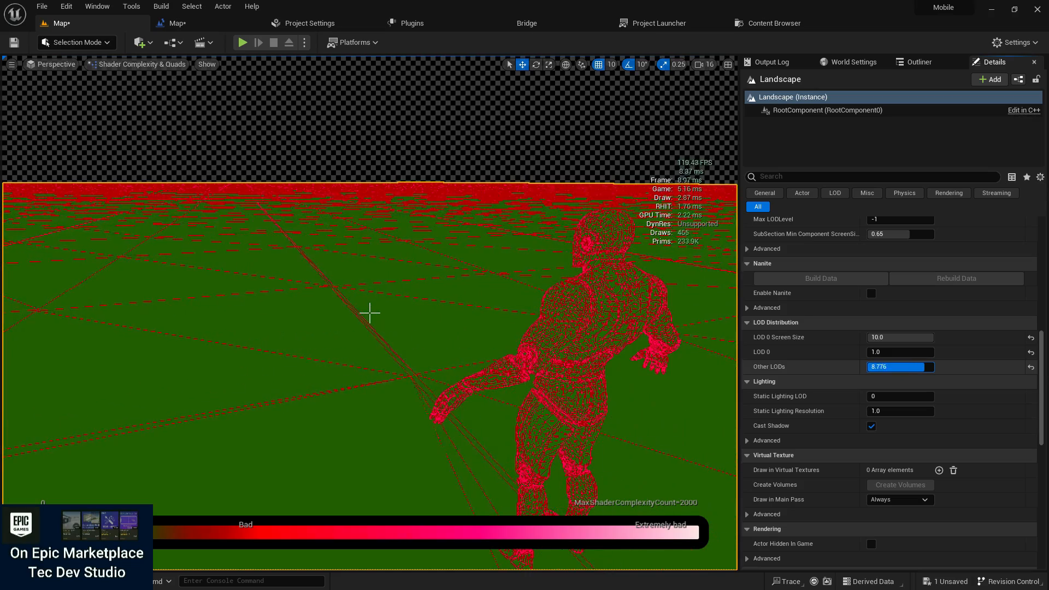
{"action": "type", "text": "1.0"}
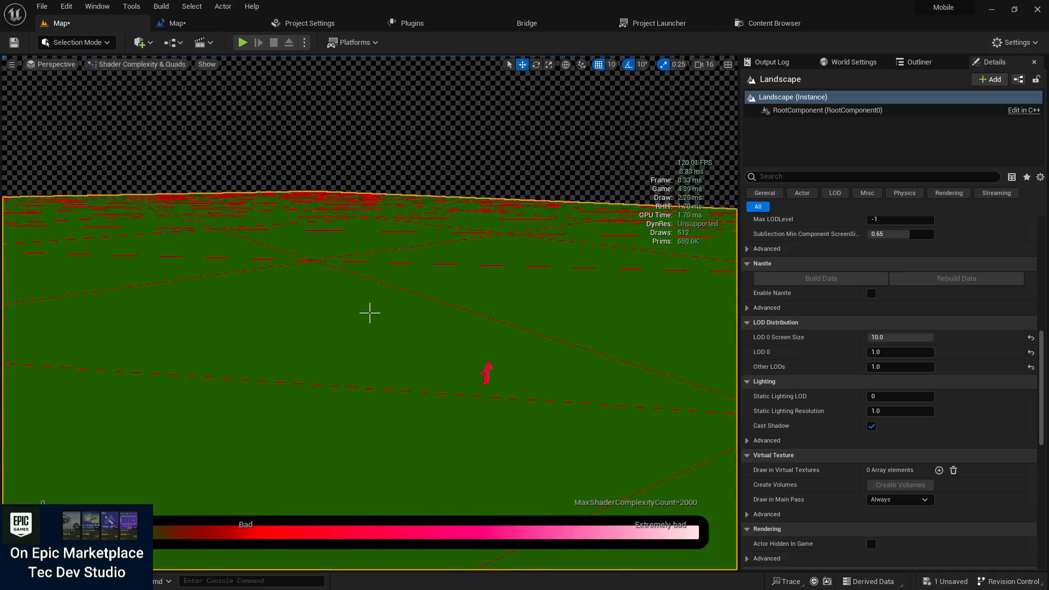
- Return the viewport to Lit rendering and enter Landscape mode for sculpting
{"action": "left_click", "coordinate": [137, 64]}
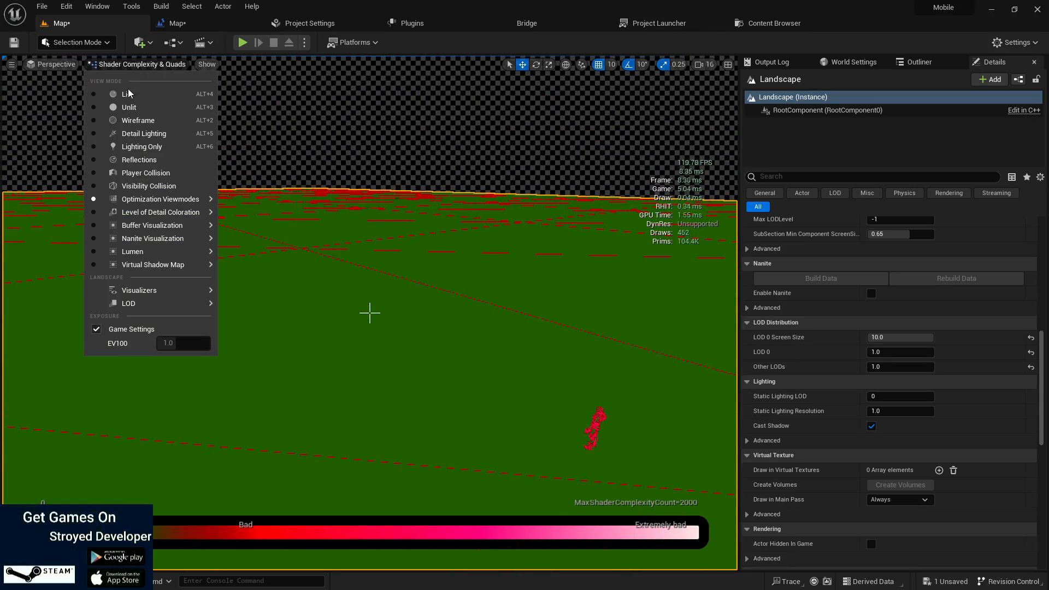
{"action": "left_click", "coordinate": [128, 94]}
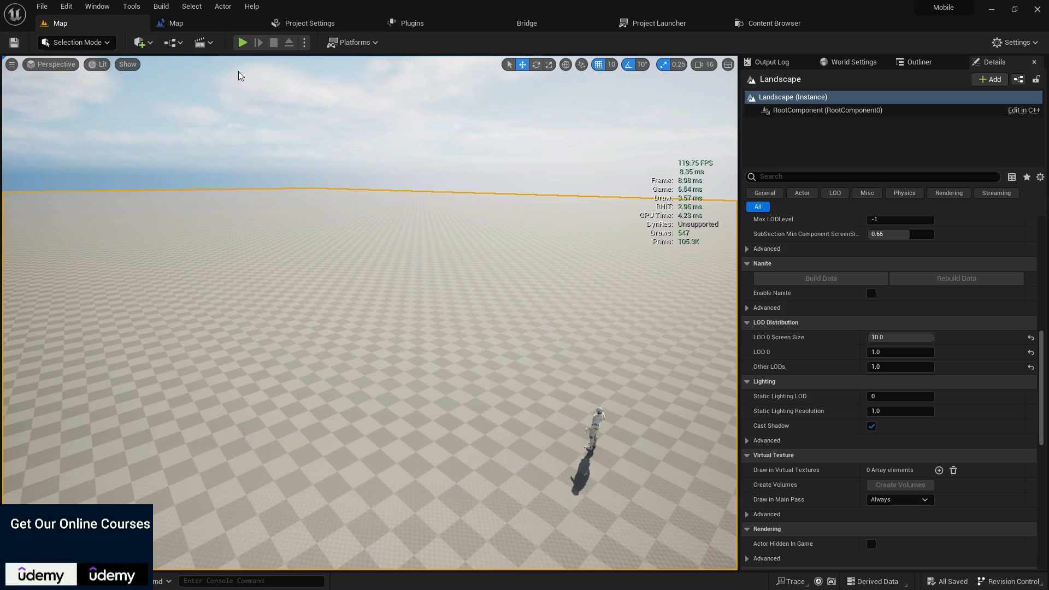
{"action": "left_click", "coordinate": [75, 42]}
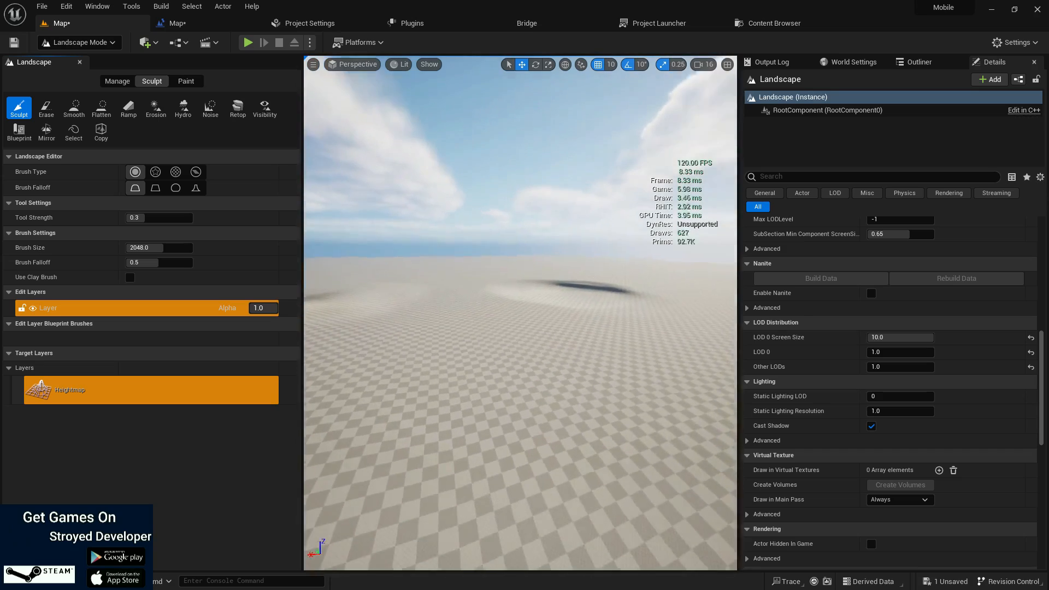
- Sculpt a low raised area on the landscape, then return to Selection Mode
{"action": "left_click", "coordinate": [247, 42]}
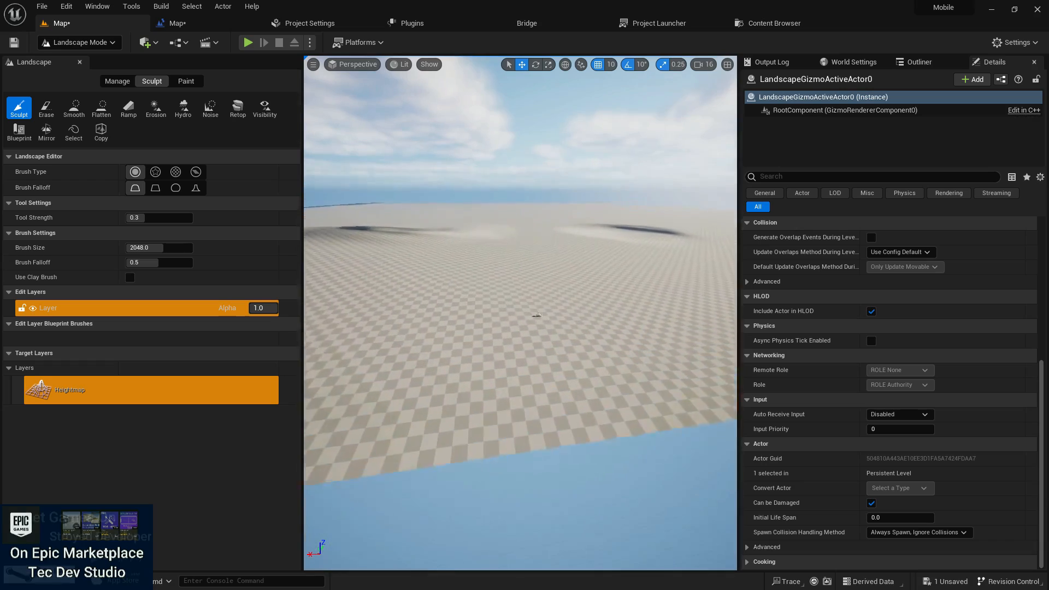
{"action": "left_click", "coordinate": [75, 42]}
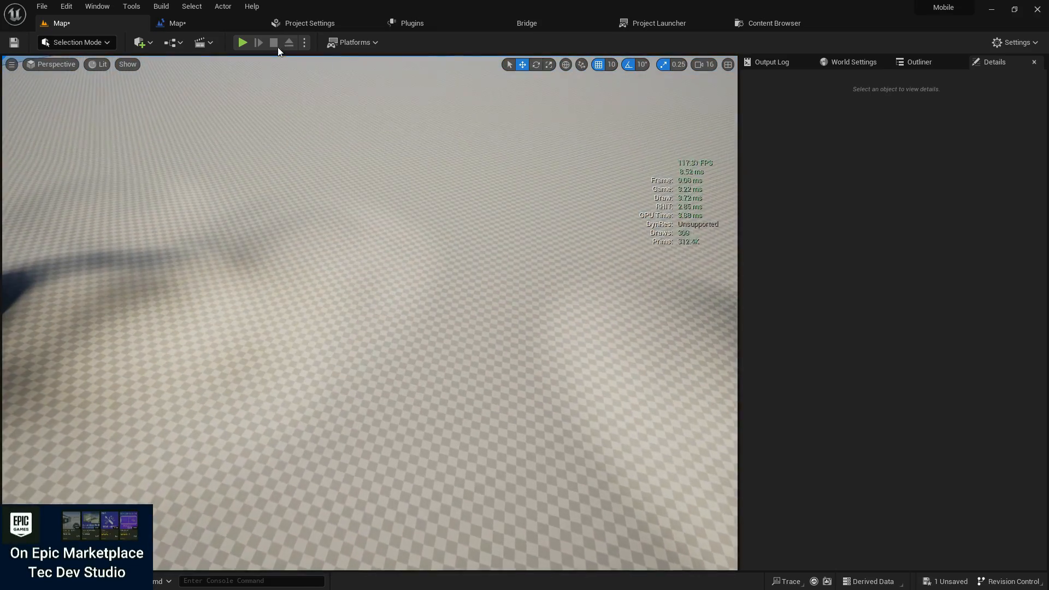
- Play-test the mannequin over the sculpted terrain, then end the session
{"action": "left_click", "coordinate": [242, 43]}
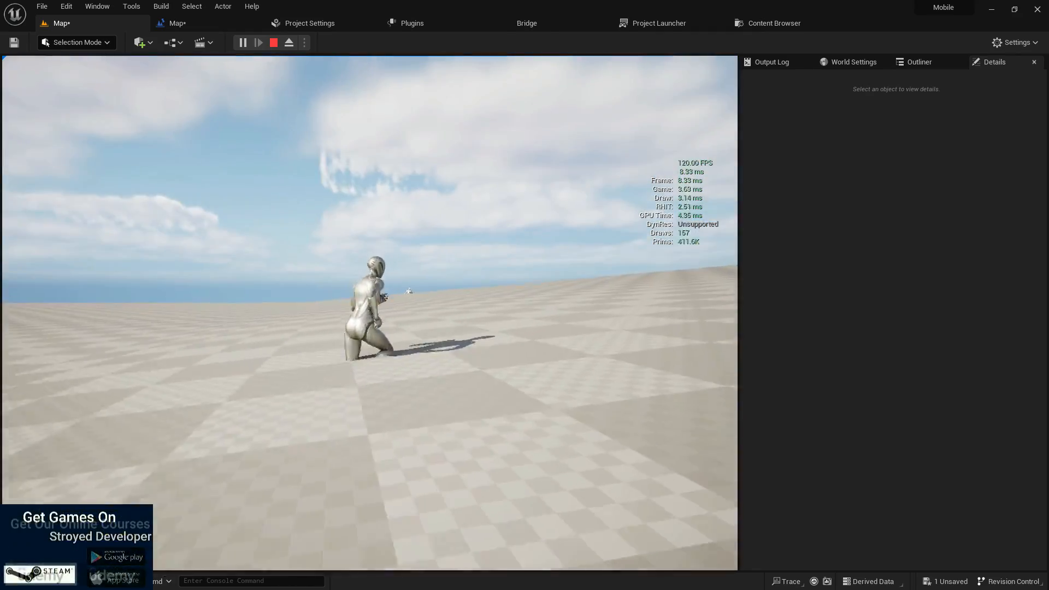
{"action": "left_click", "coordinate": [256, 42]}
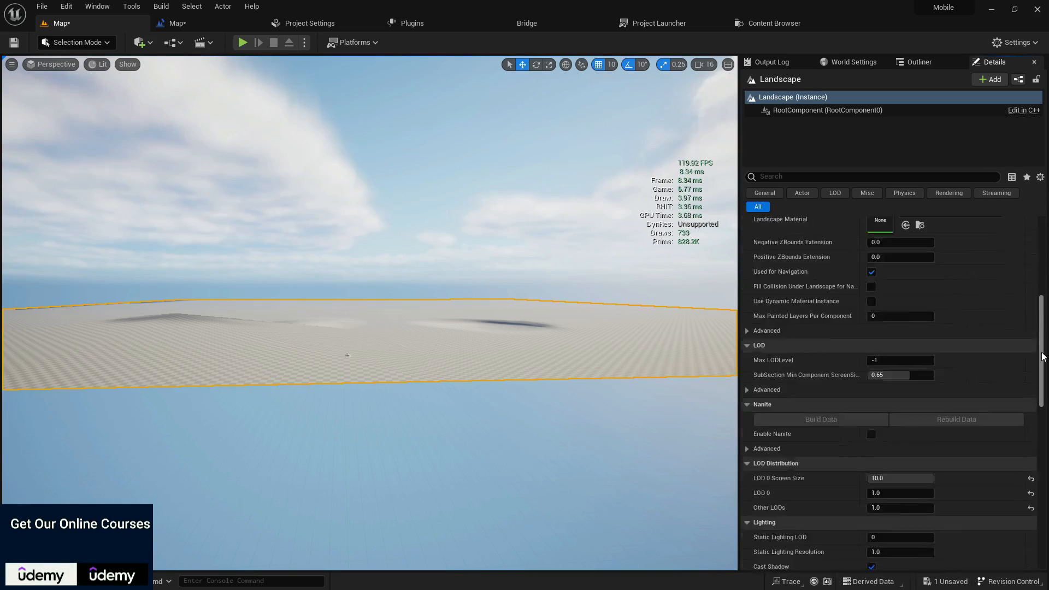
- Enter the new Other LODs value in LOD Distribution and run a play test with it
{"action": "scroll", "scroll_direction": "down", "scroll_amount": 3}
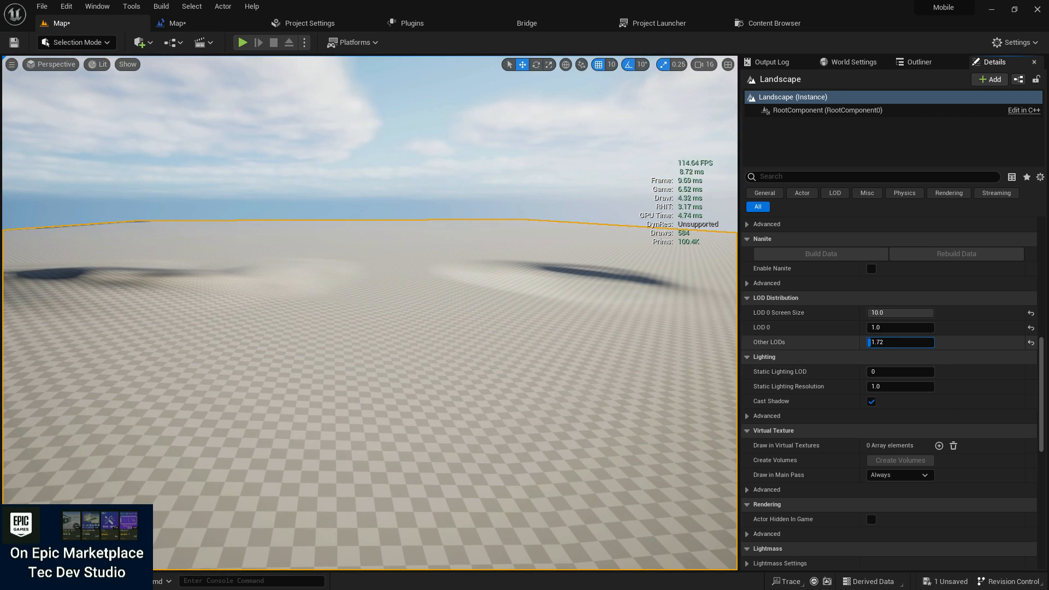
{"action": "type", "text": "5.896"}
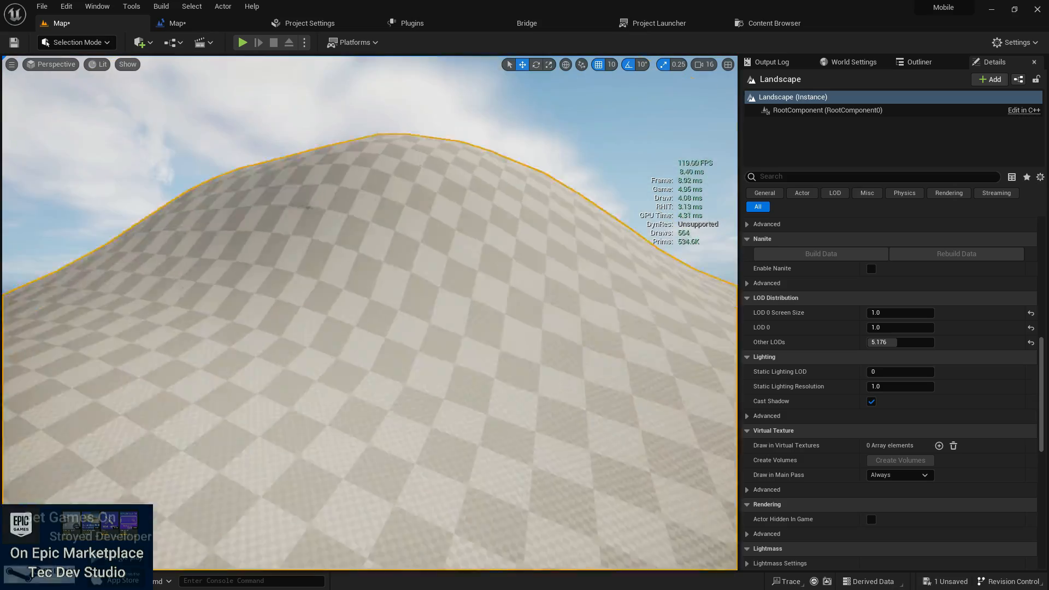
{"action": "left_click", "coordinate": [243, 43]}
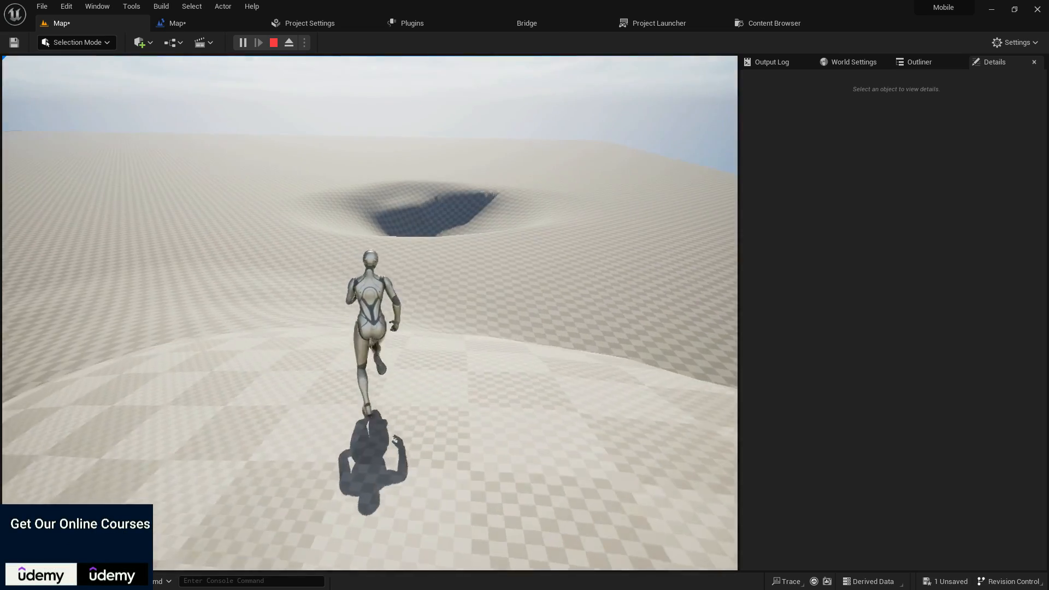
- End play, sculpt the distant hill taller in Landscape Mode, and play-test the result
{"action": "left_click", "coordinate": [76, 43]}
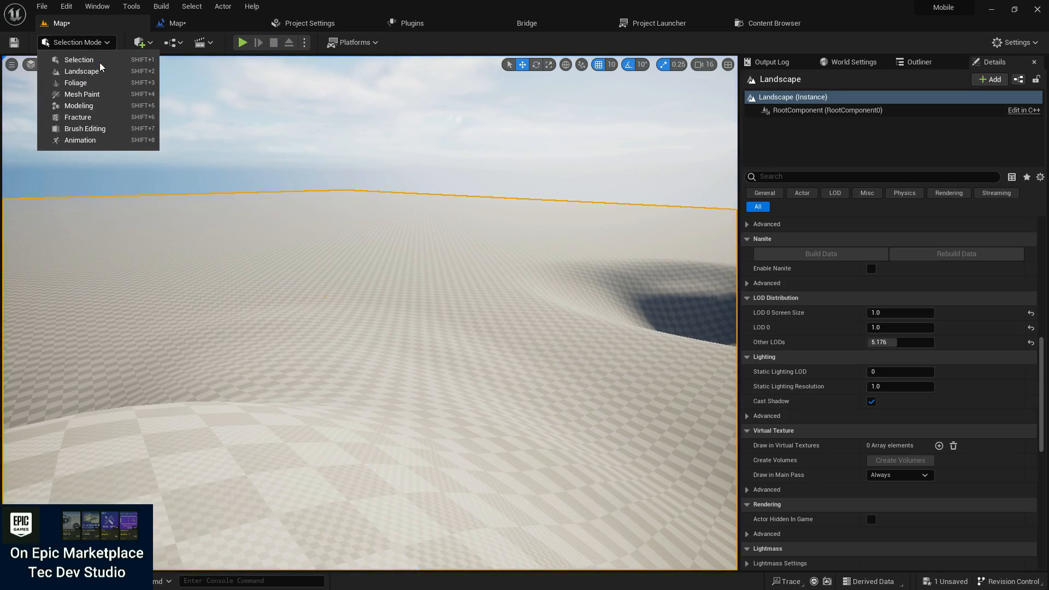
{"action": "left_click", "coordinate": [81, 71]}
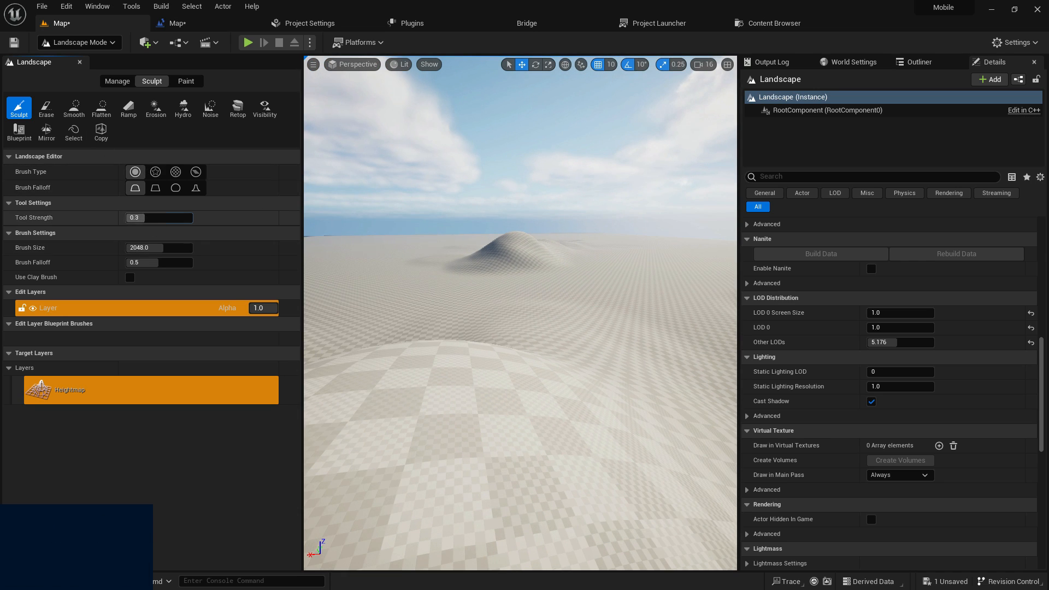
{"action": "left_click_drag", "start_coordinate": [148, 217], "coordinate": [195, 218]}
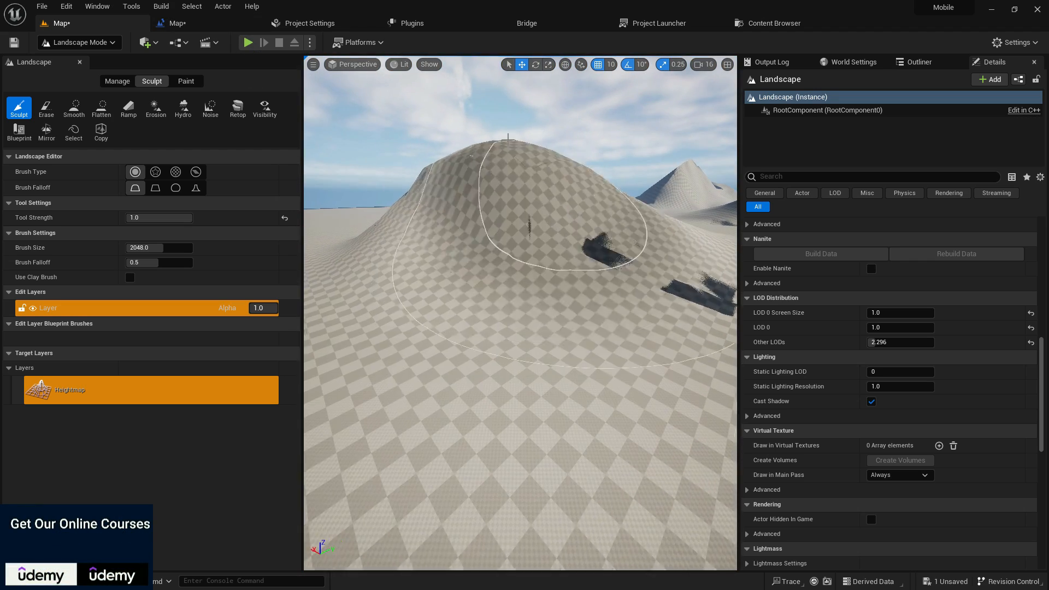
{"action": "left_click", "coordinate": [248, 42]}
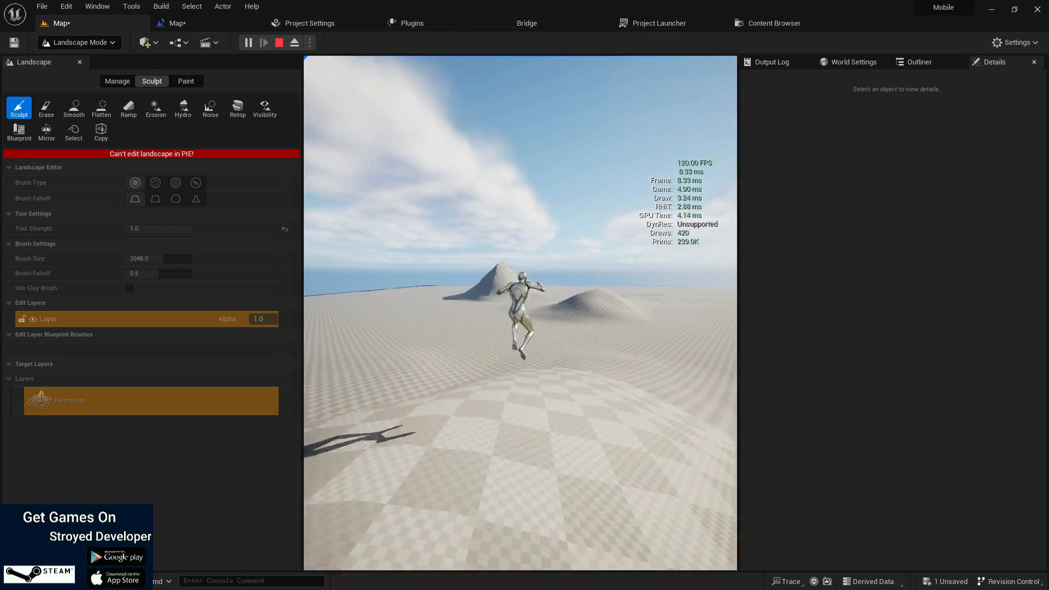
- Stop the play session and save the level with its sculpted hills
{"action": "left_click", "coordinate": [278, 42]}
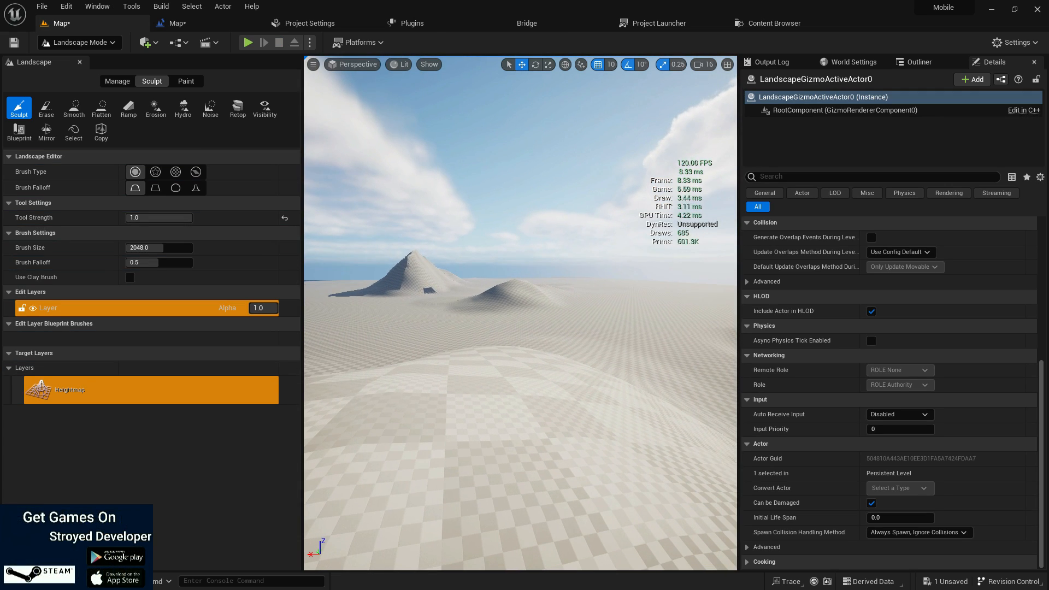
{"action": "left_click", "coordinate": [13, 43]}
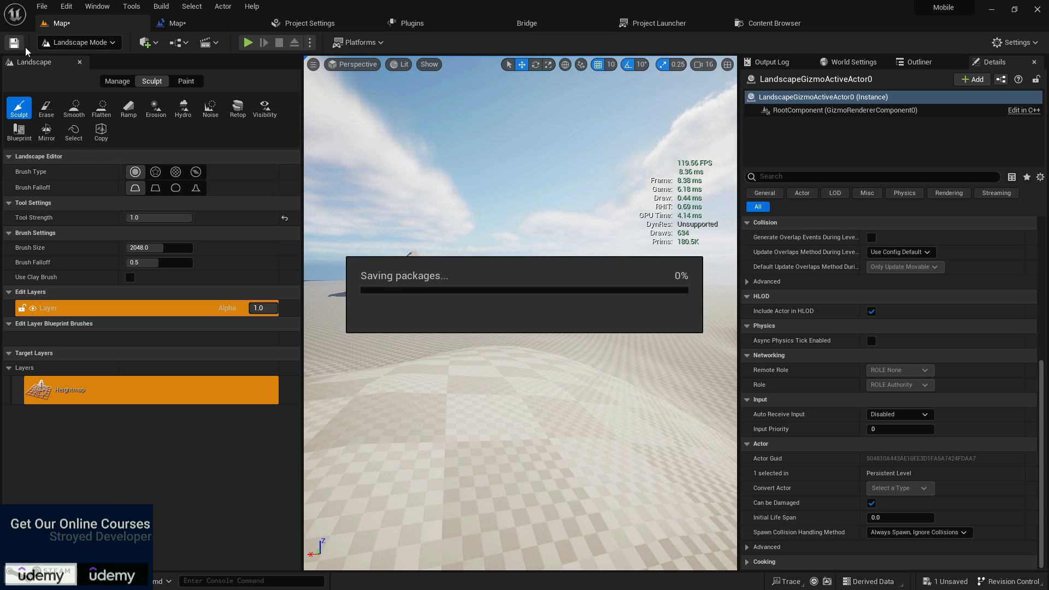